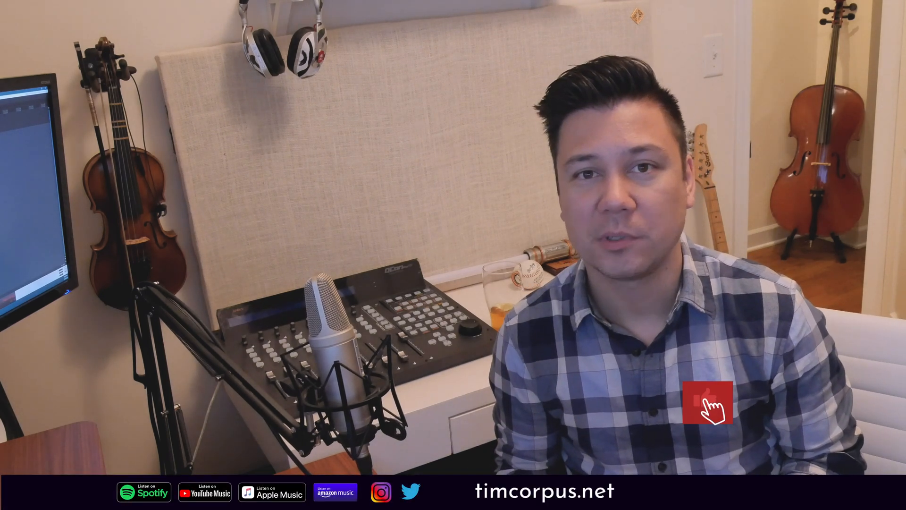
pyautogui.click(706, 403)
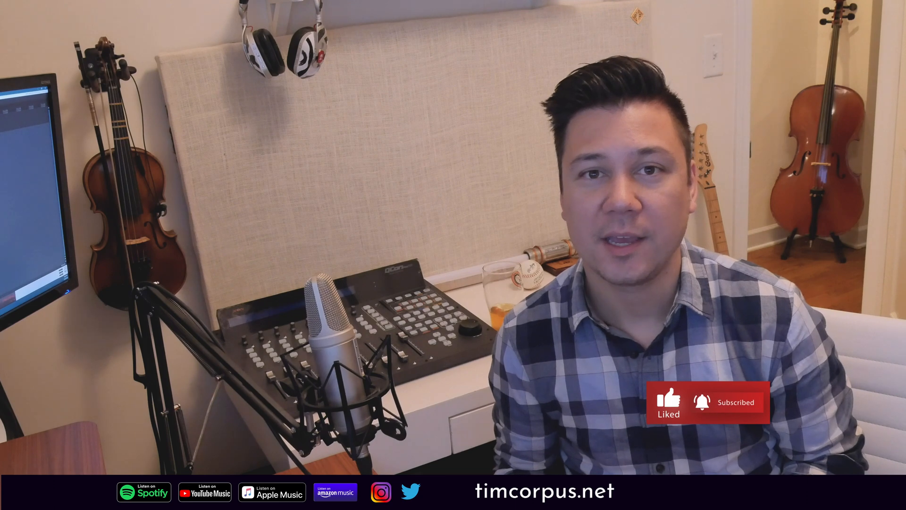